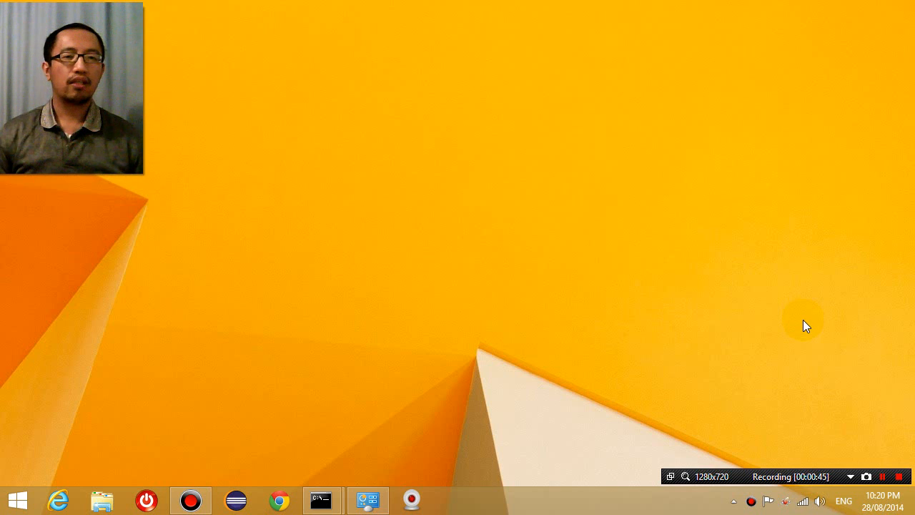
mouse_move(3, 442)
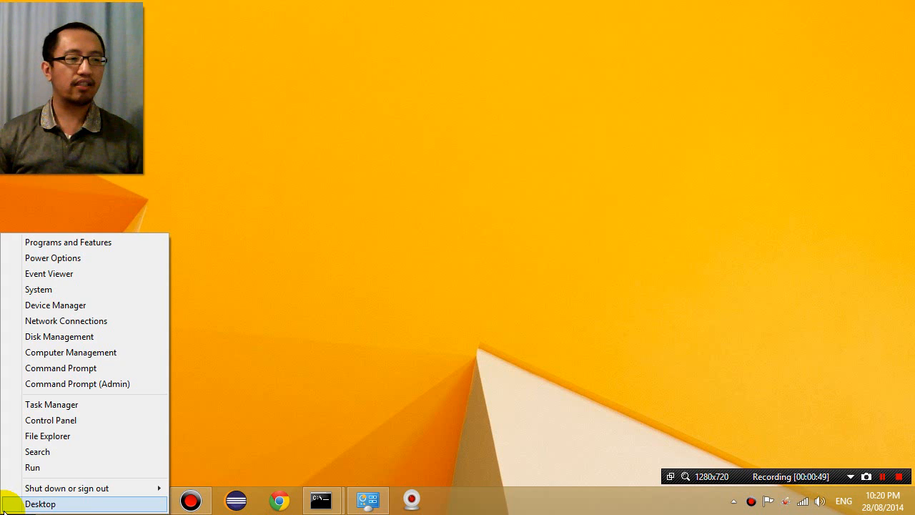
- Launch Command Prompt by running cmd from the Start button's Run dialog
click(32, 466)
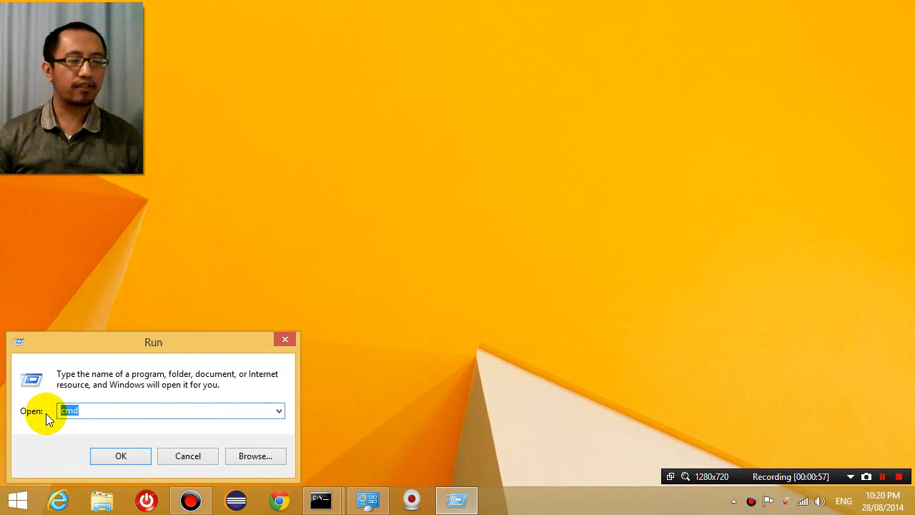
click(93, 410)
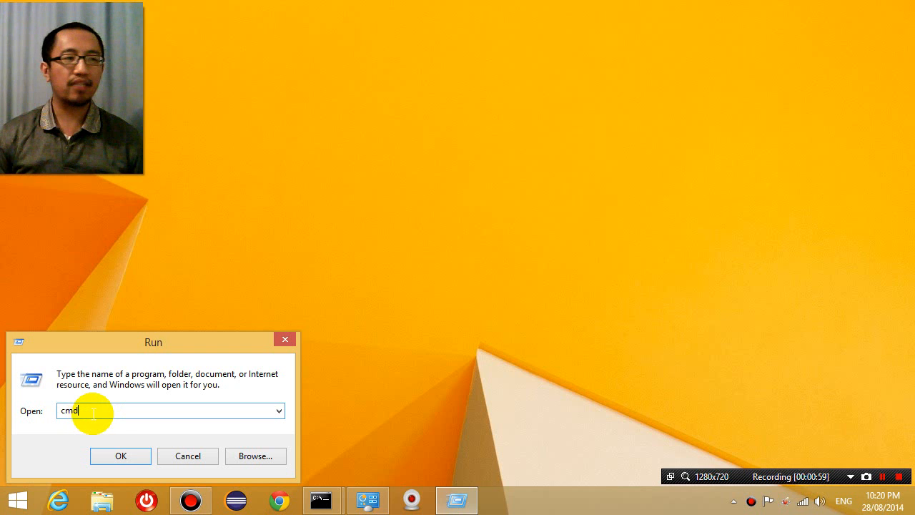
click(120, 456)
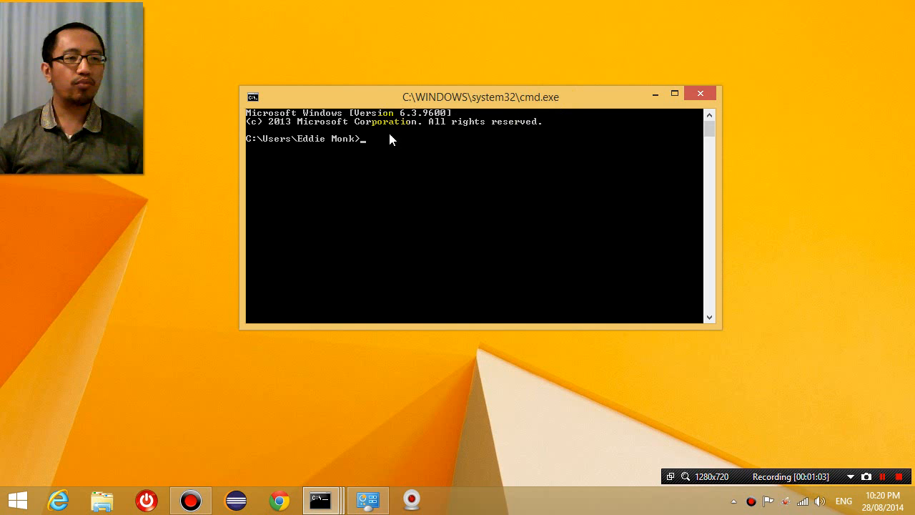
mouse_move(385, 142)
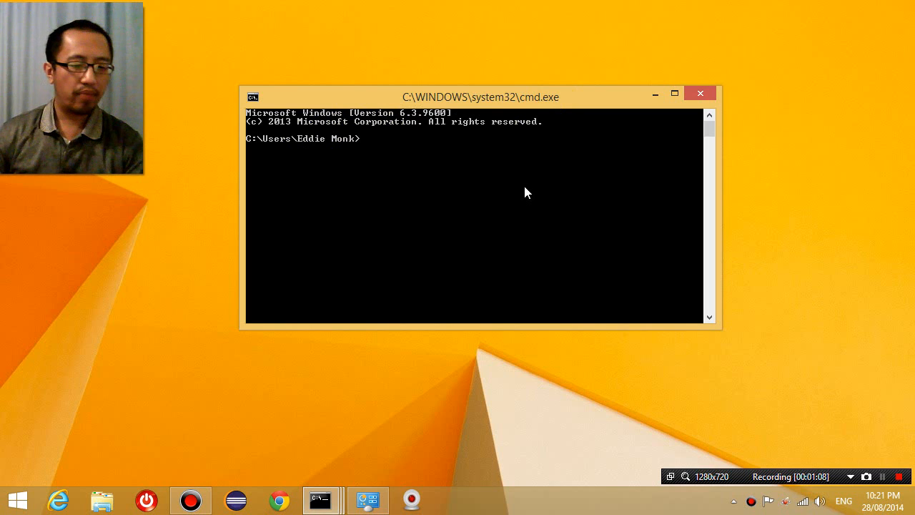
- Run powercfg -lastwake to see the last wake source
text(po)
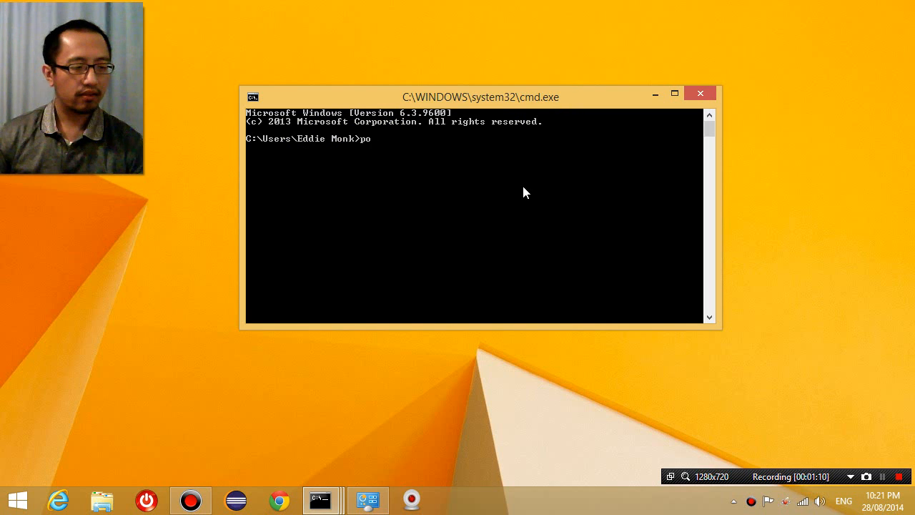
text(wer)
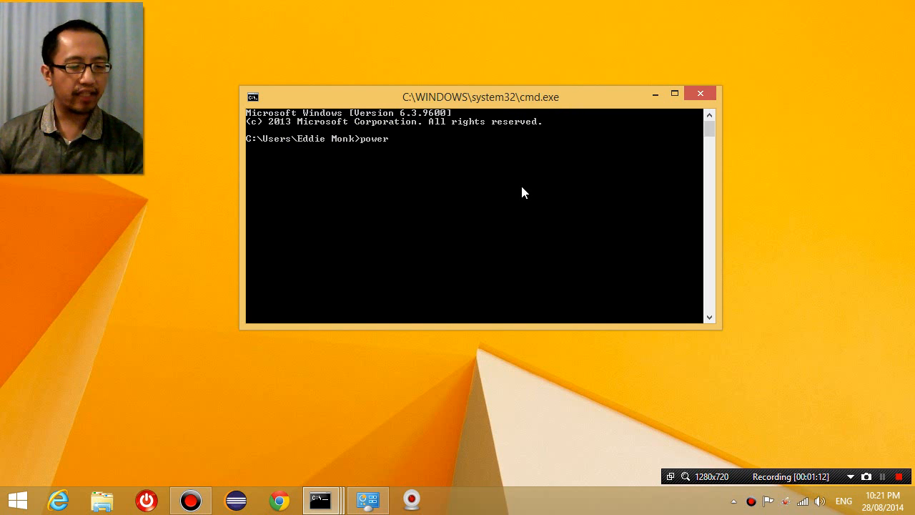
text(cfg)
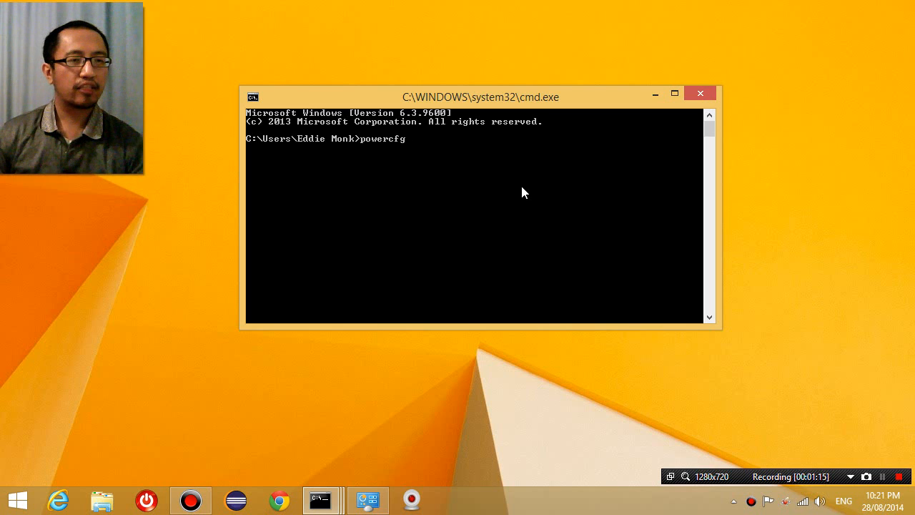
text(-)
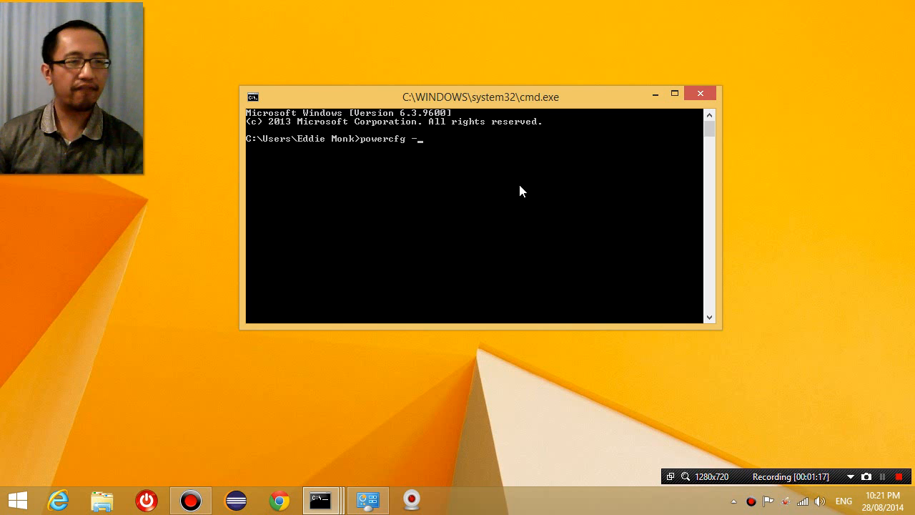
text(last)
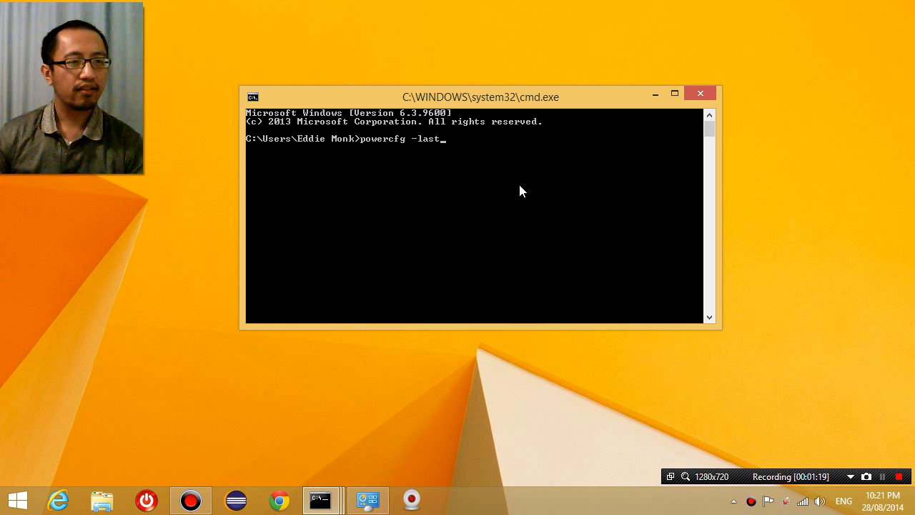
text(wake)
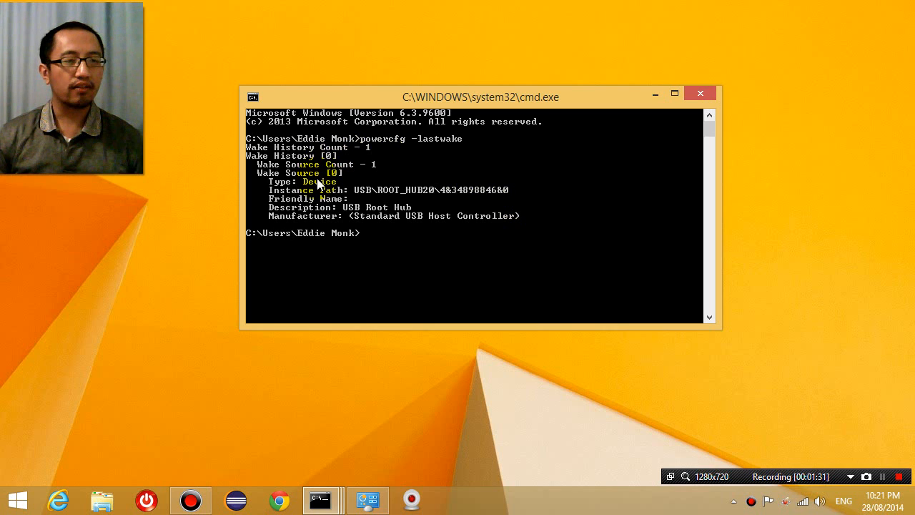
mouse_move(346, 193)
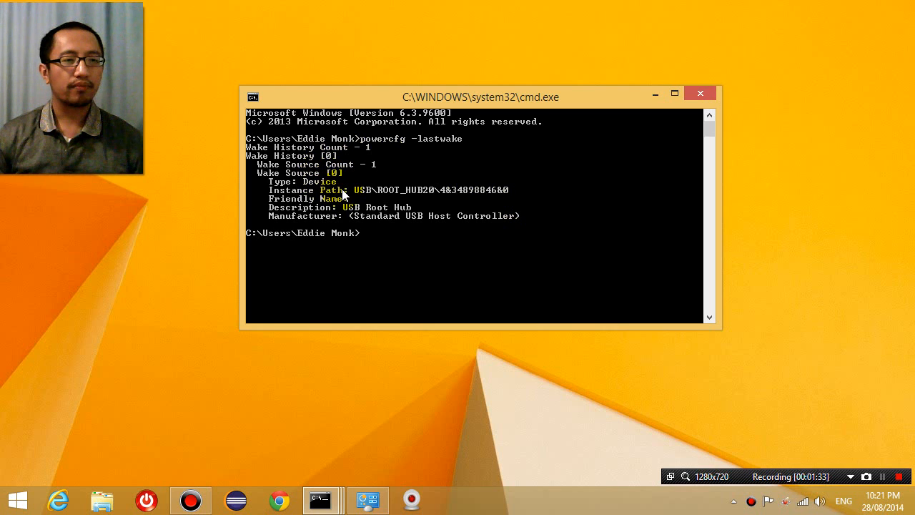
mouse_move(364, 224)
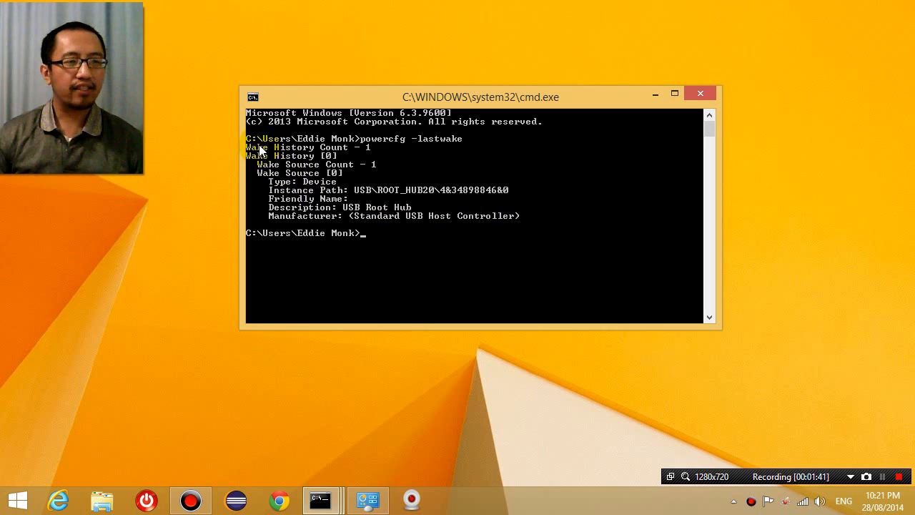
mouse_move(267, 155)
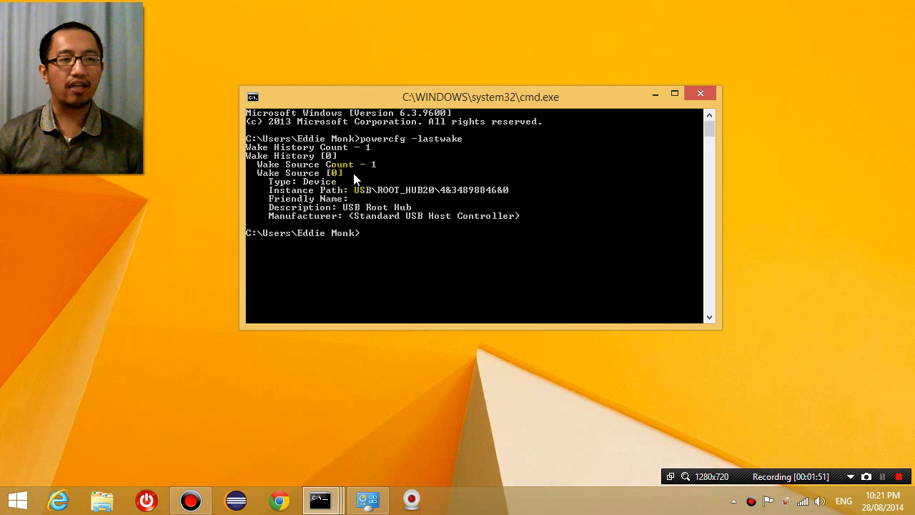
mouse_move(418, 179)
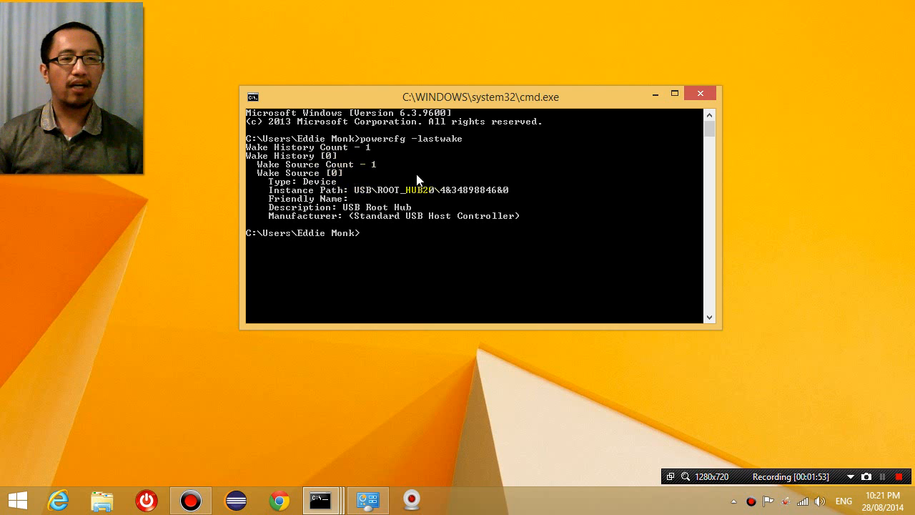
mouse_move(386, 156)
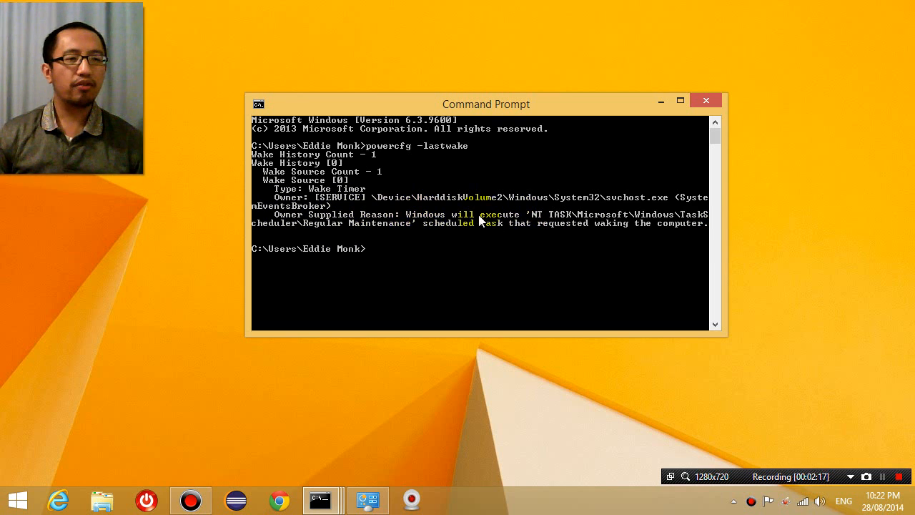
mouse_move(338, 234)
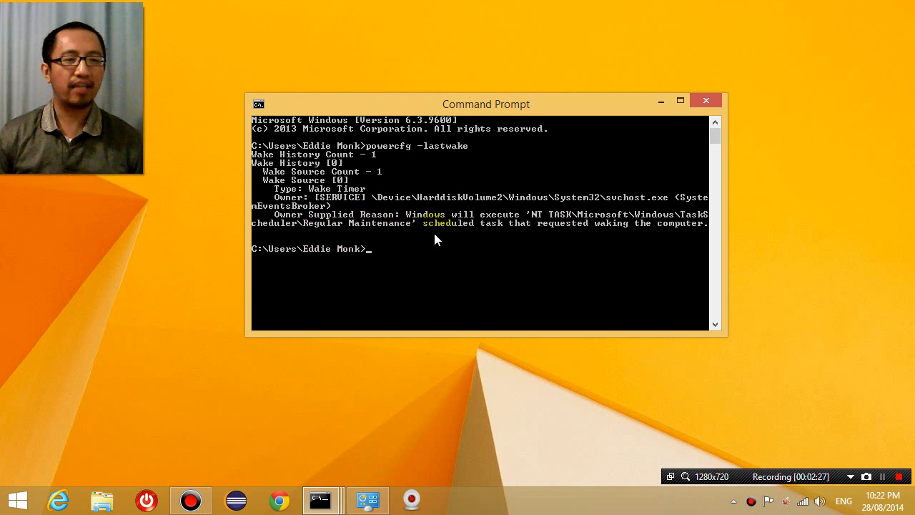
mouse_move(615, 239)
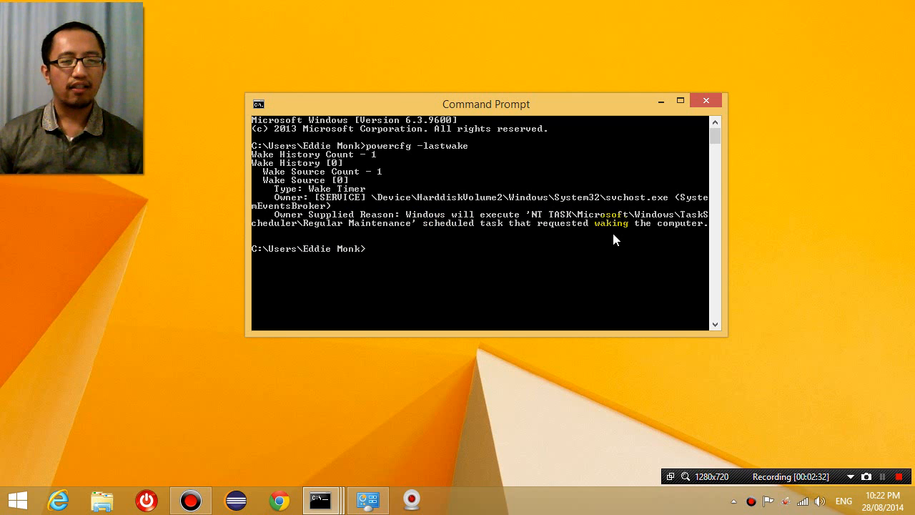
mouse_move(624, 239)
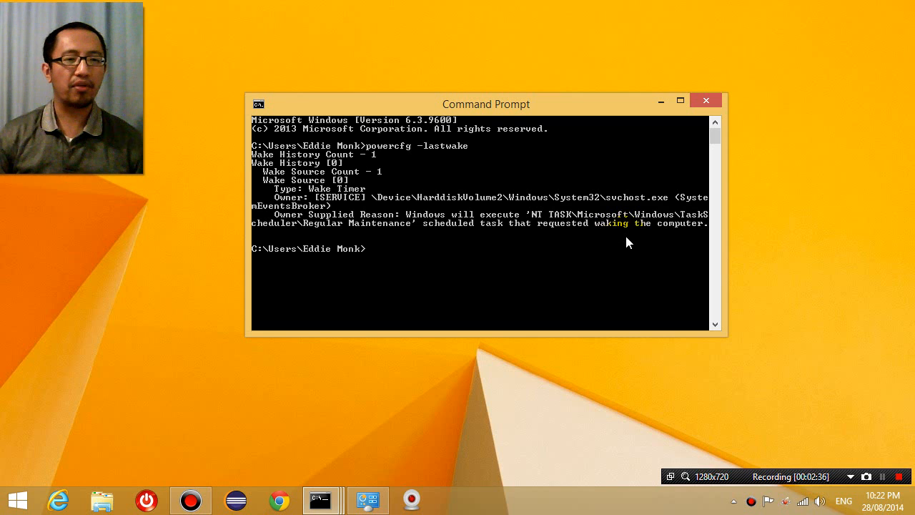
mouse_move(485, 242)
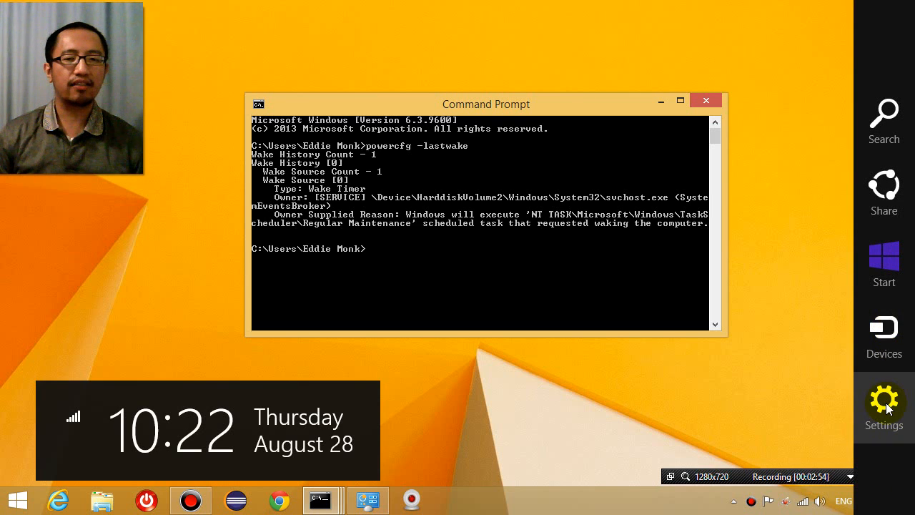
- Open Control Panel from the Settings charm
click(884, 400)
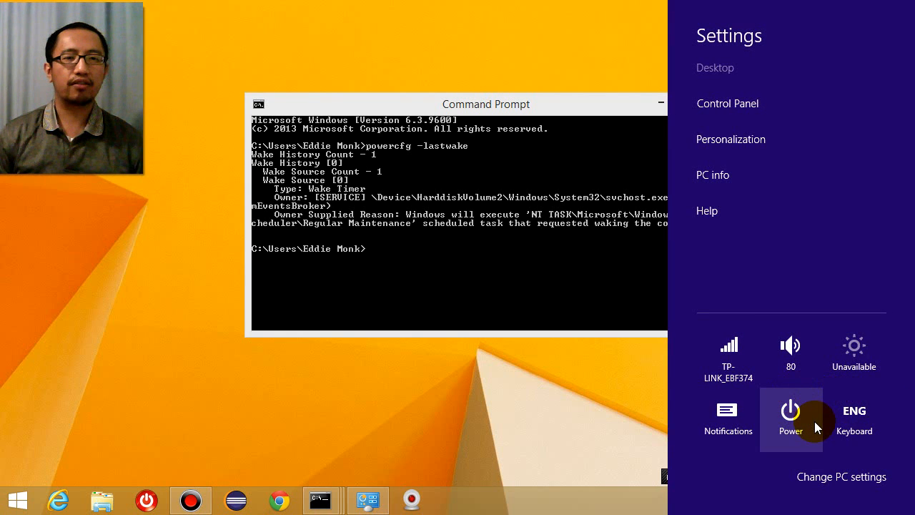
click(727, 103)
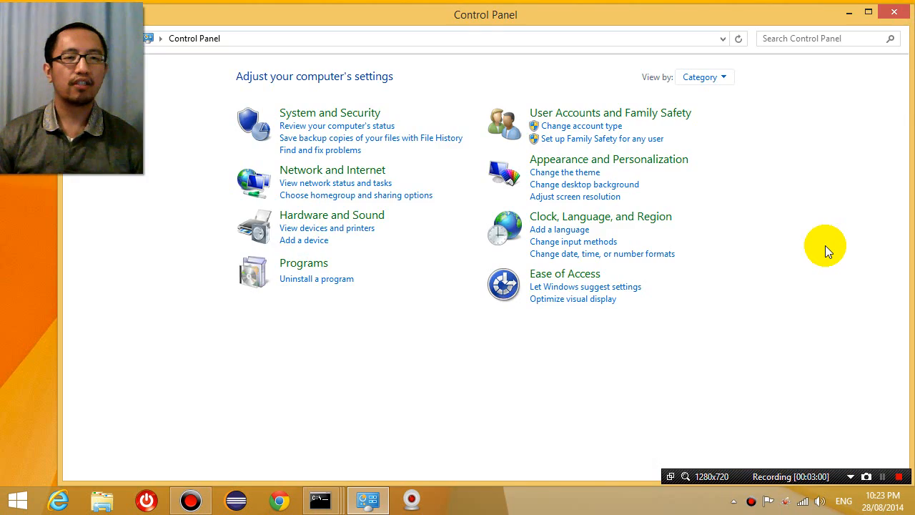
mouse_move(741, 285)
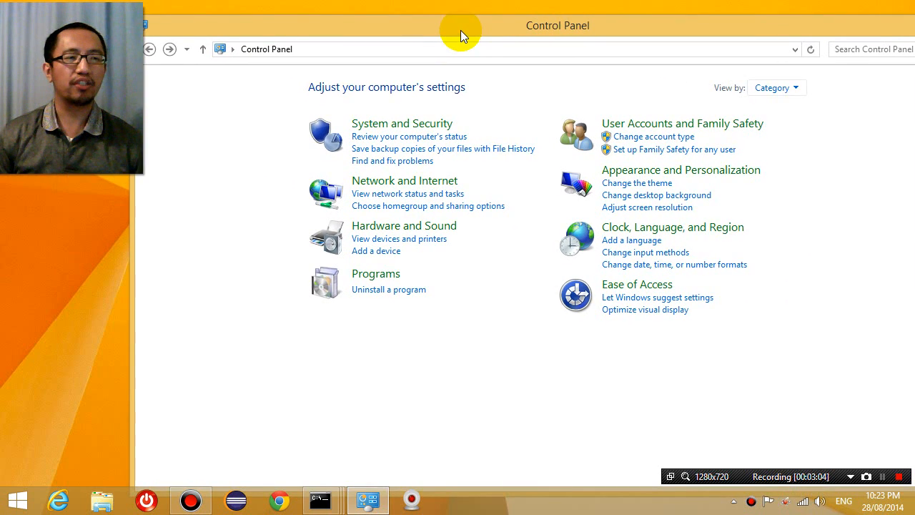
mouse_move(62, 444)
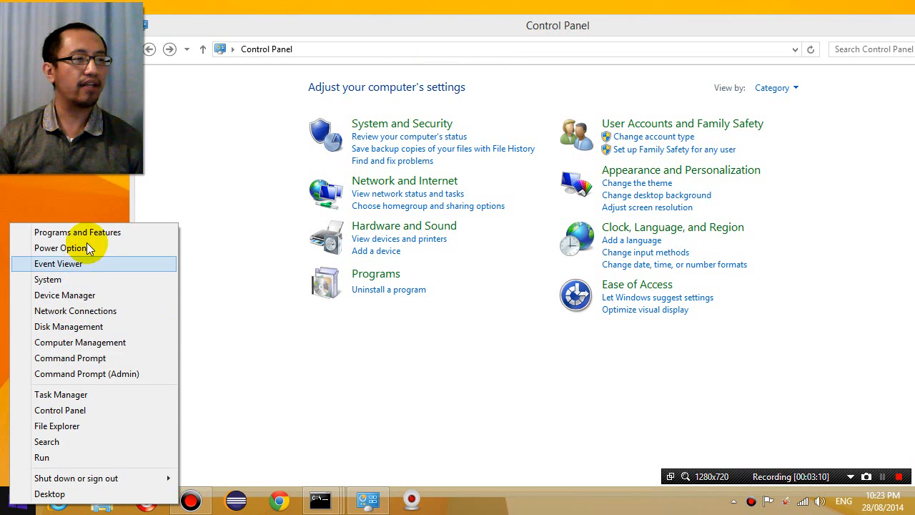
mouse_move(96, 406)
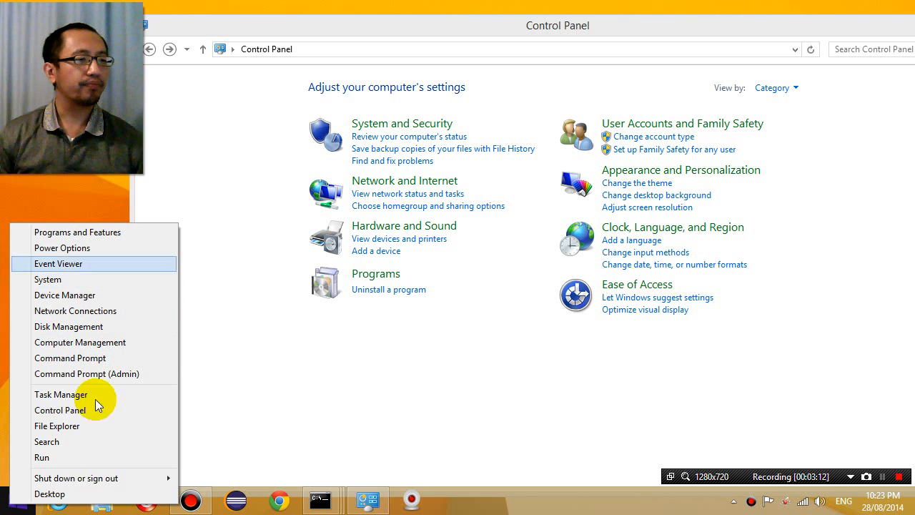
mouse_move(75, 394)
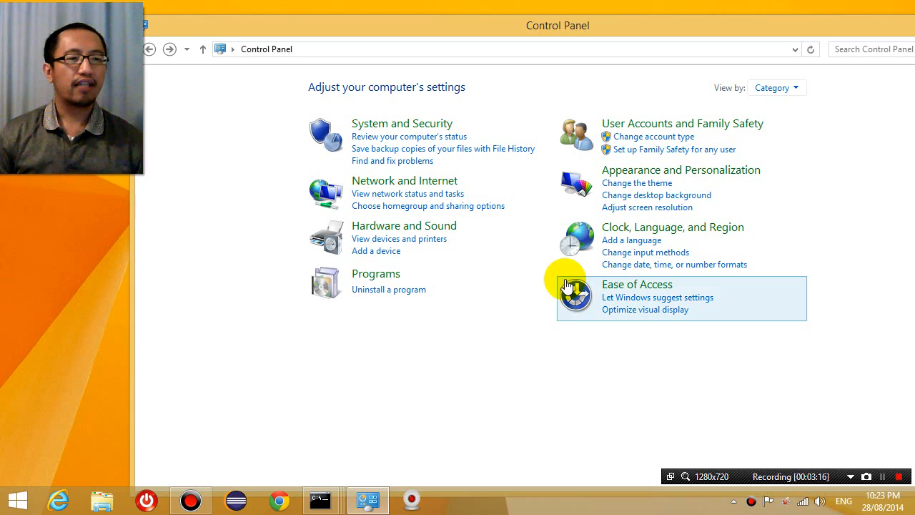
mouse_move(421, 132)
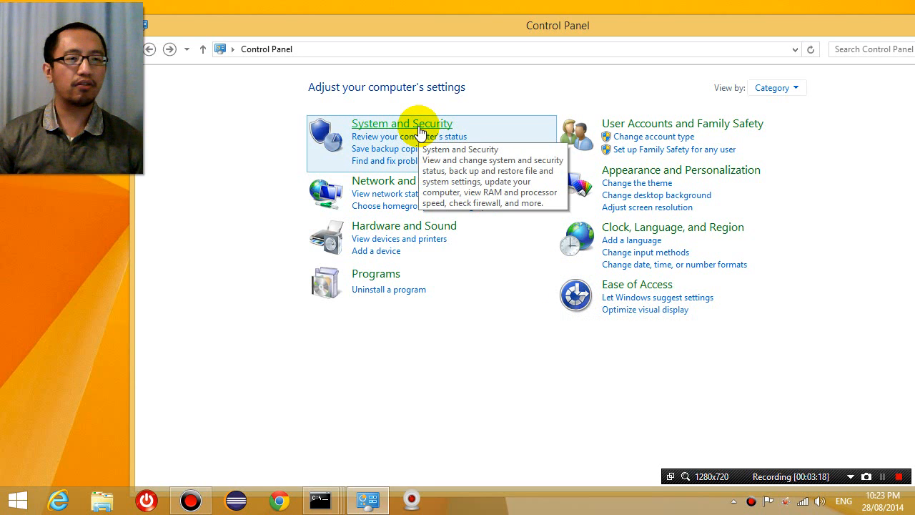
- Go to System and Security > Action Center and expand Maintenance to Automatic Maintenance
click(402, 123)
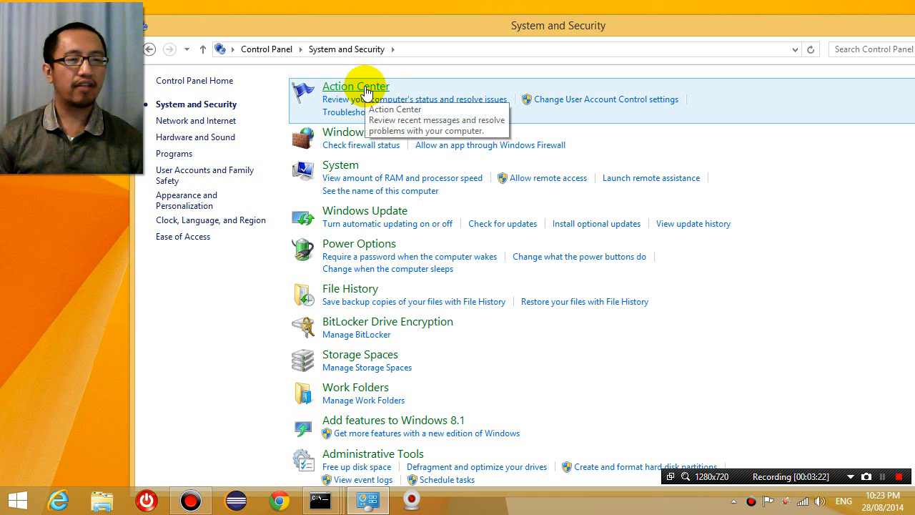
click(355, 86)
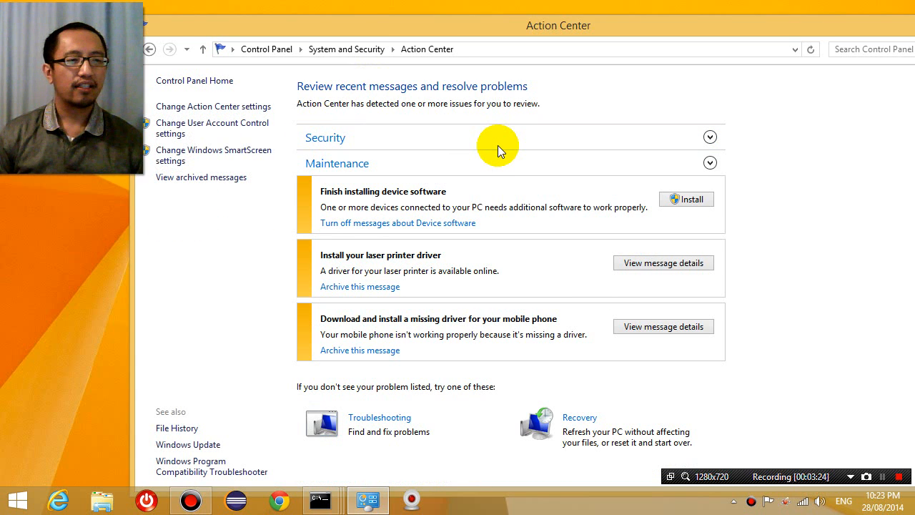
click(336, 163)
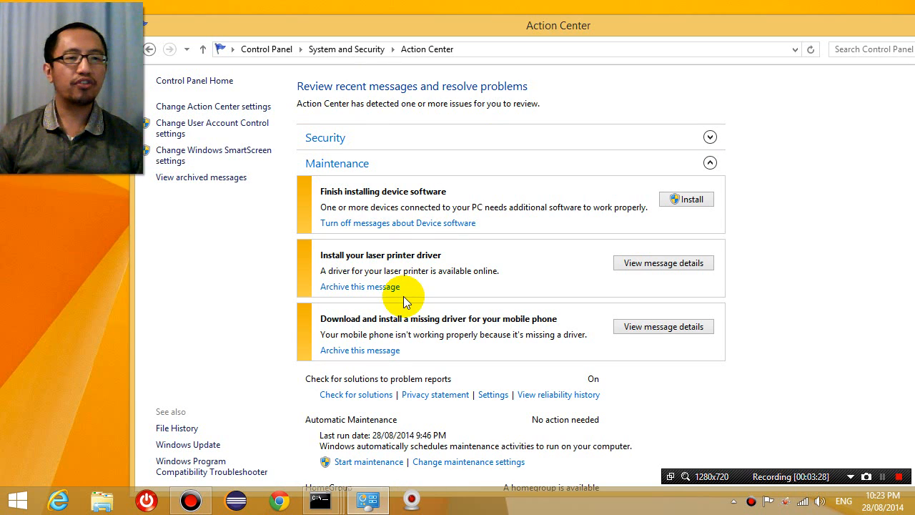
scroll(down, 3)
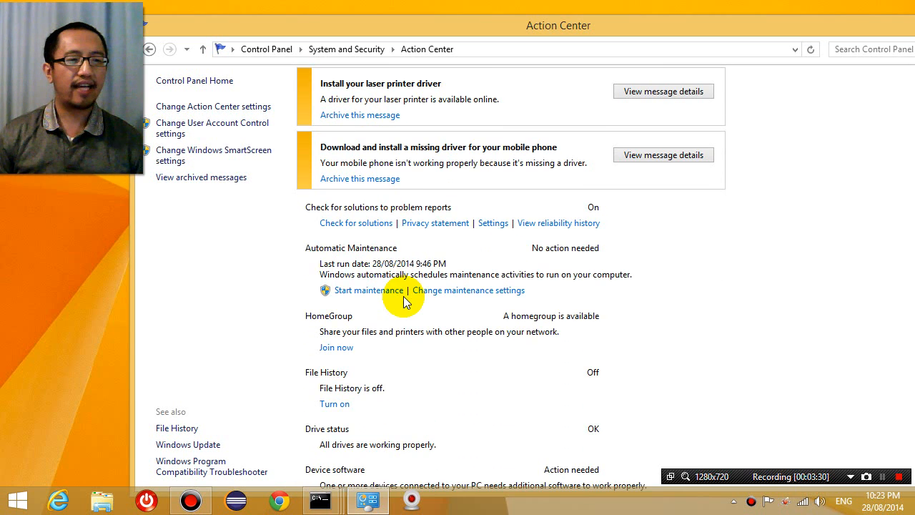
mouse_move(392, 250)
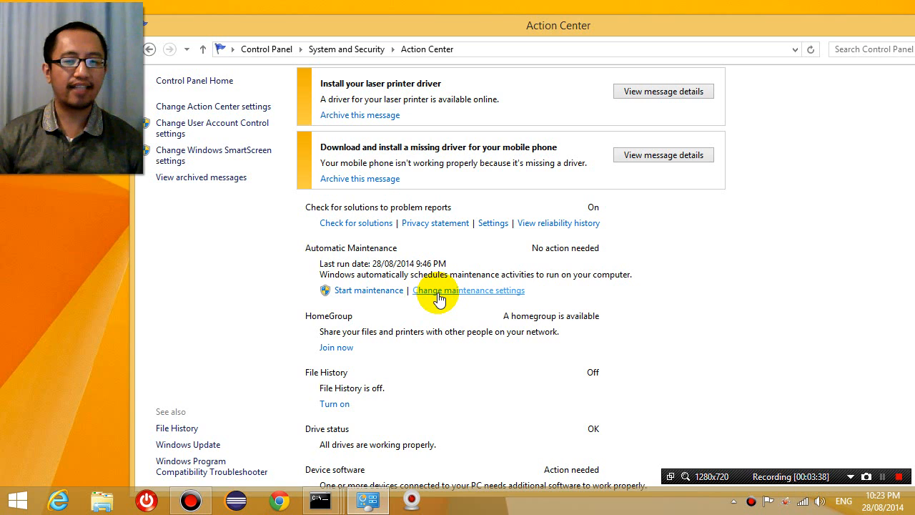
- Untick 'Allow scheduled maintenance to wake up my computer', keeping 3:00 AM, and click OK
click(468, 290)
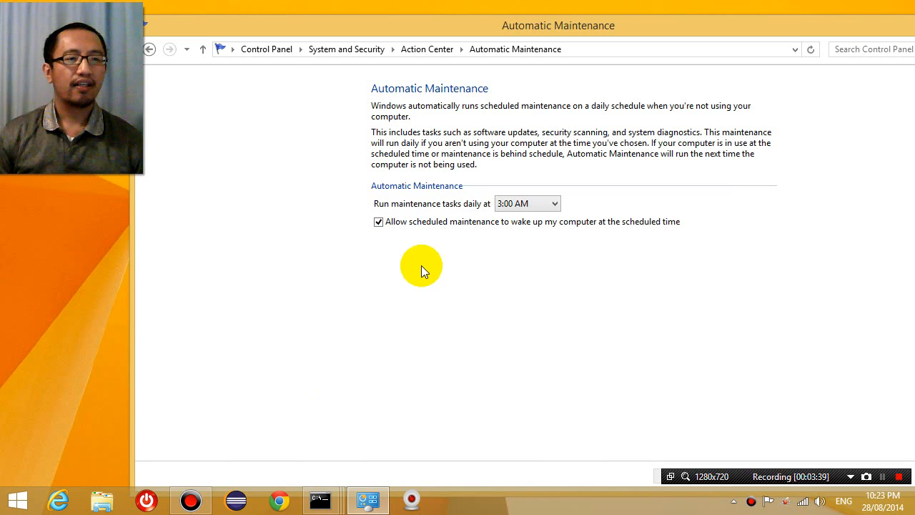
mouse_move(384, 191)
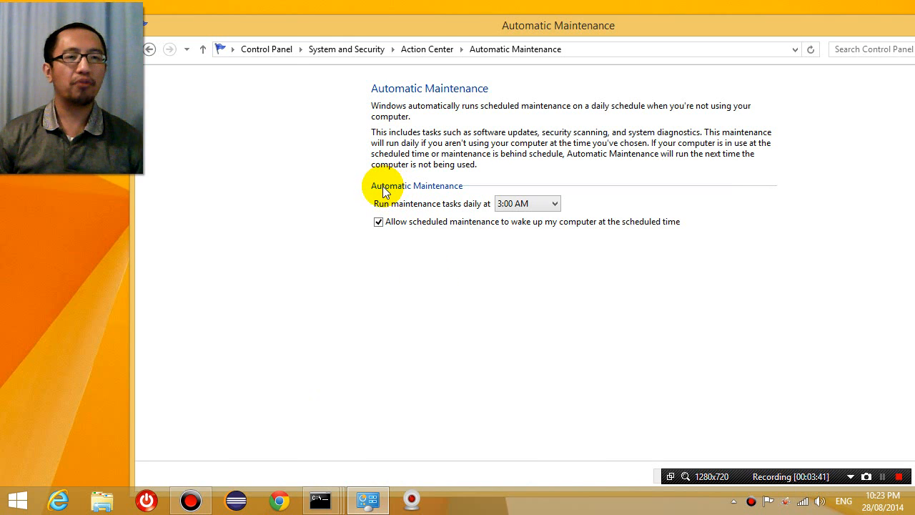
mouse_move(419, 195)
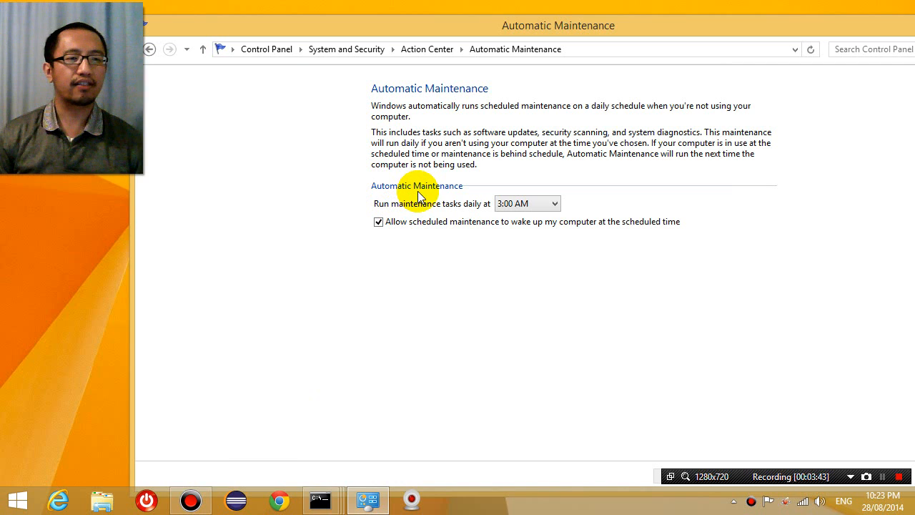
mouse_move(452, 212)
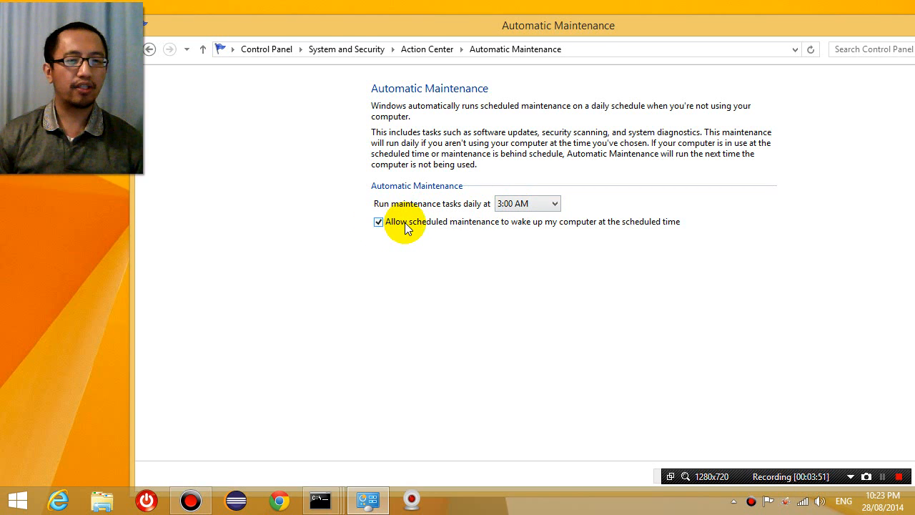
mouse_move(515, 228)
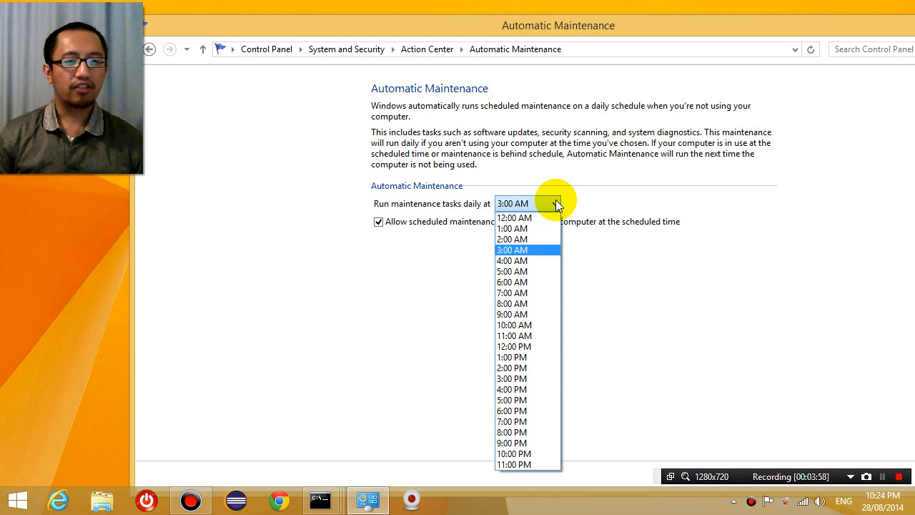
click(512, 249)
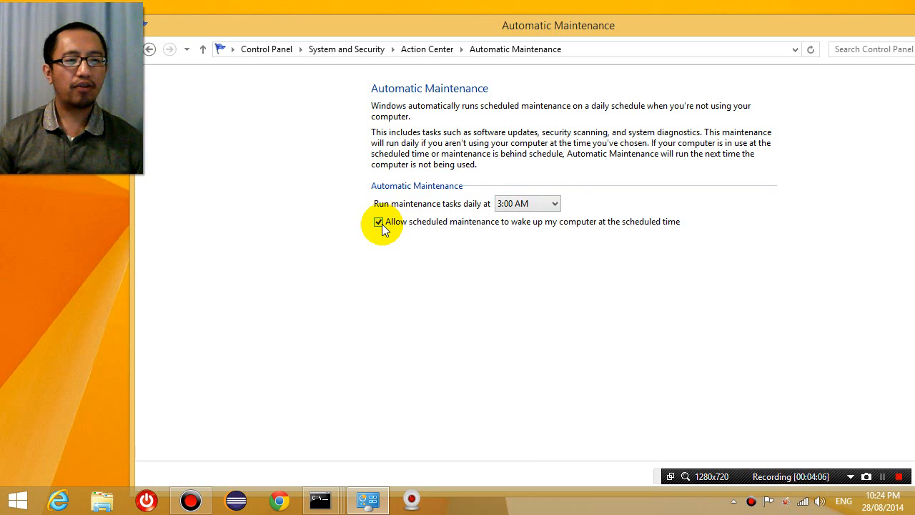
click(378, 221)
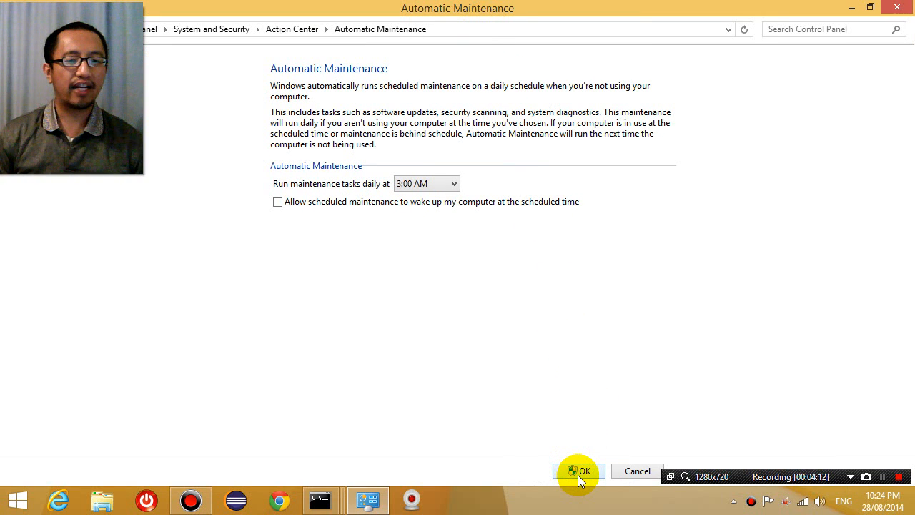
click(579, 470)
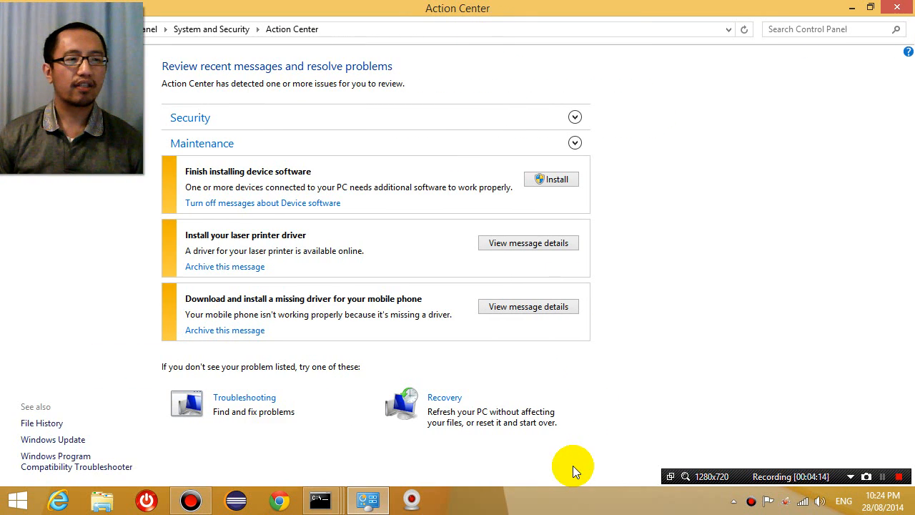